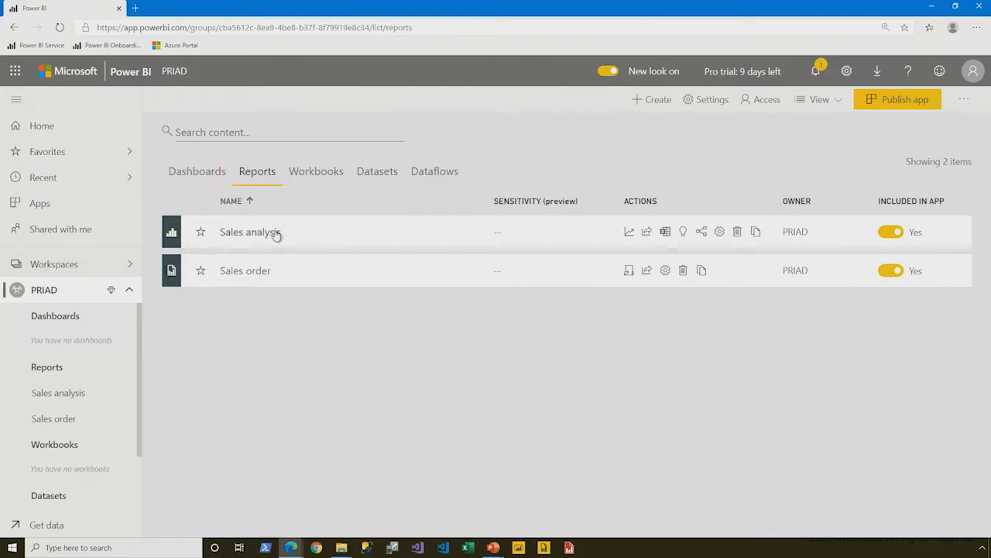
# Filter the Sales analysis report to FY2019 and cross-filter its visuals to September 2018.
pyautogui.click(251, 233)
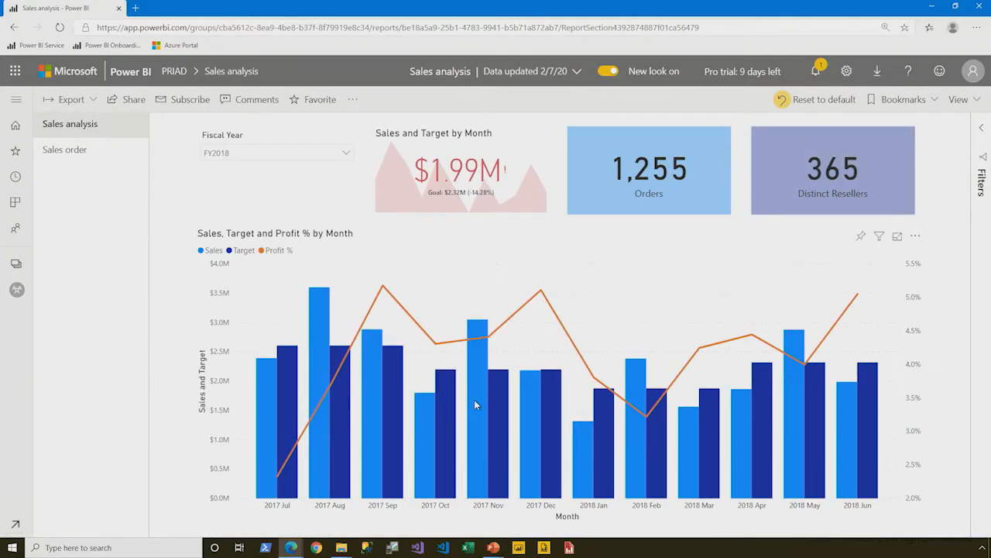
pyautogui.click(347, 153)
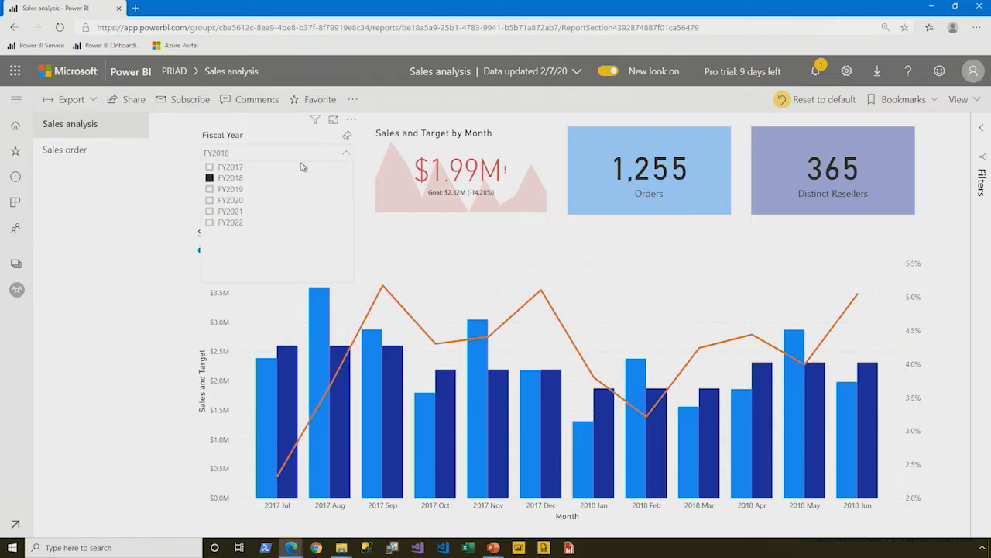
pyautogui.click(231, 189)
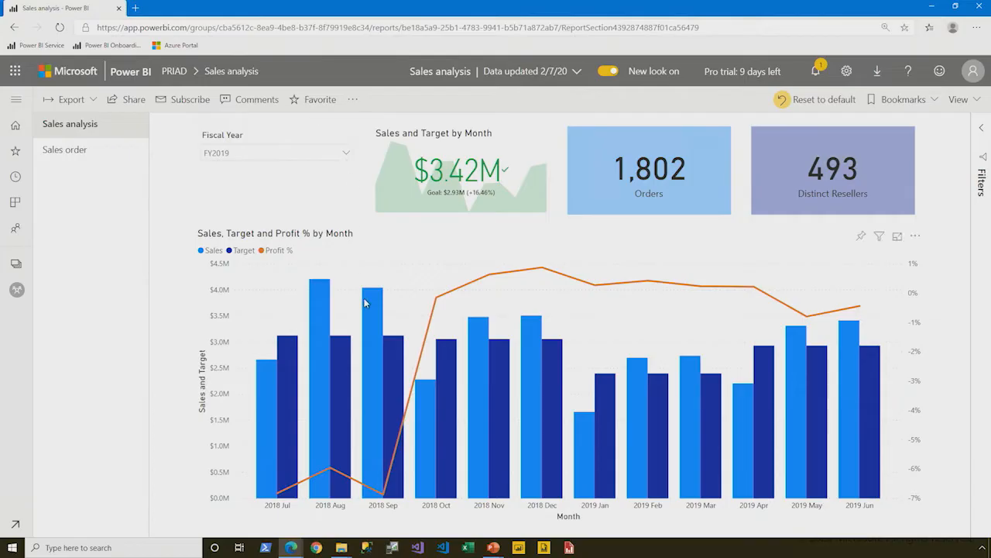
pyautogui.moveTo(370, 297)
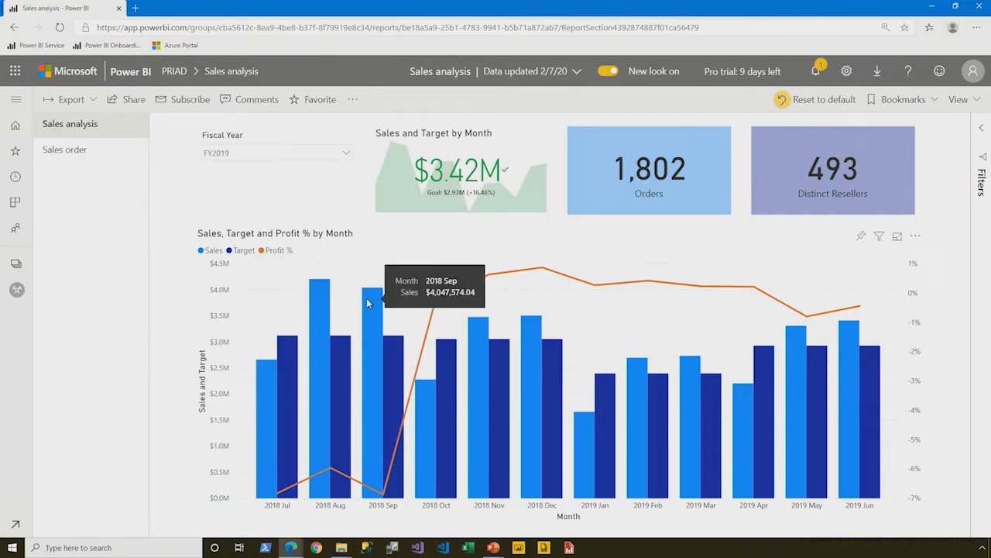
pyautogui.click(372, 310)
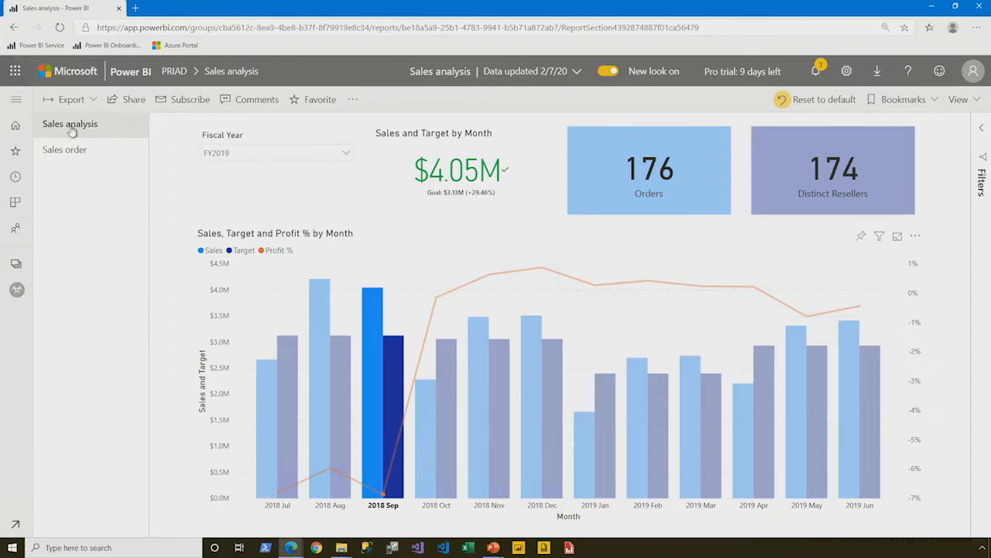
# Review the Sales order page's line items table (484 units, $97,526.08) down to line 72.
pyautogui.click(65, 149)
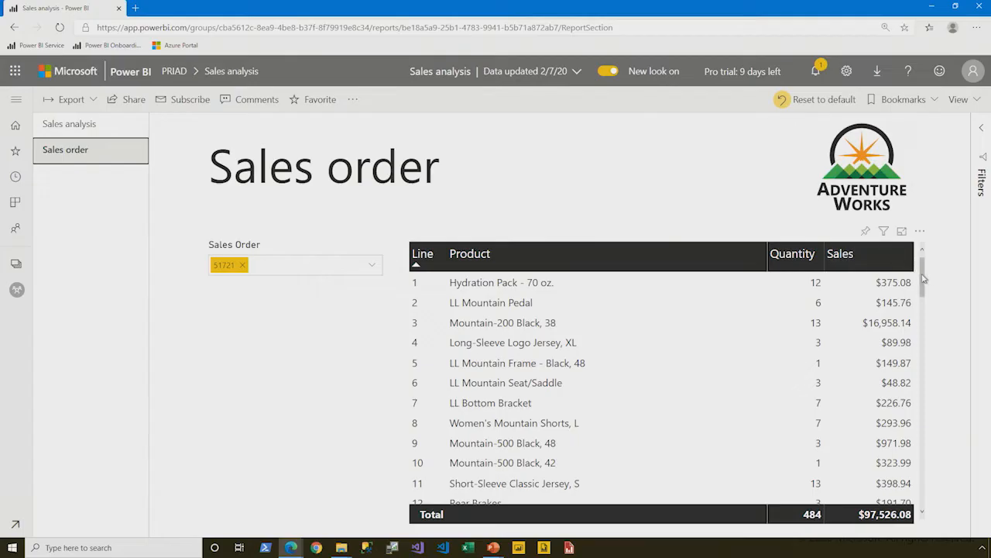
pyautogui.scroll(-3)
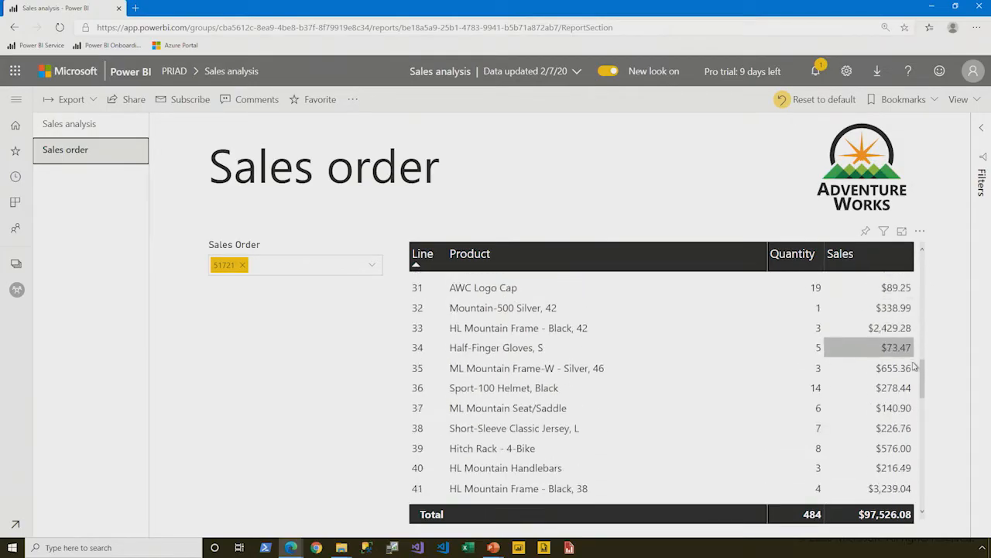
pyautogui.scroll(-3)
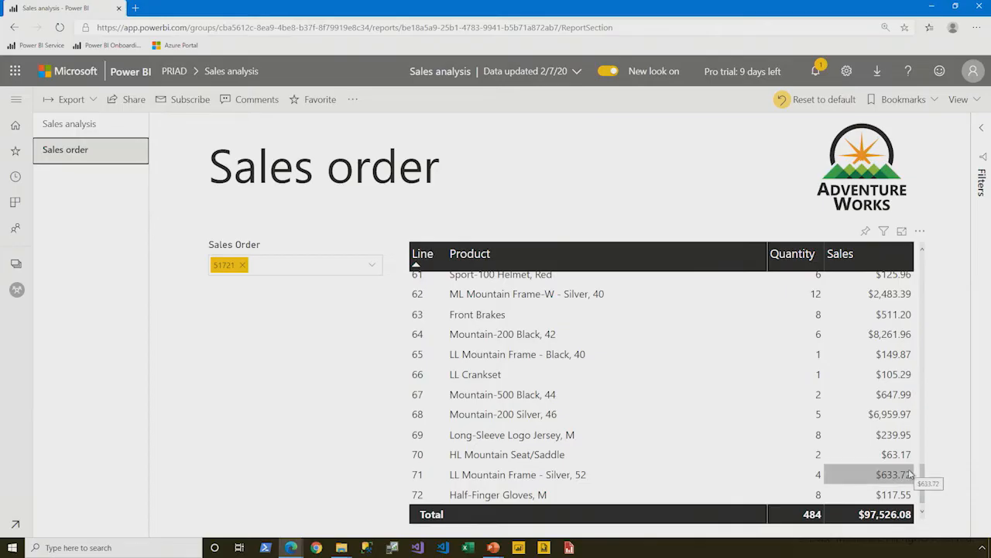
pyautogui.scroll(3)
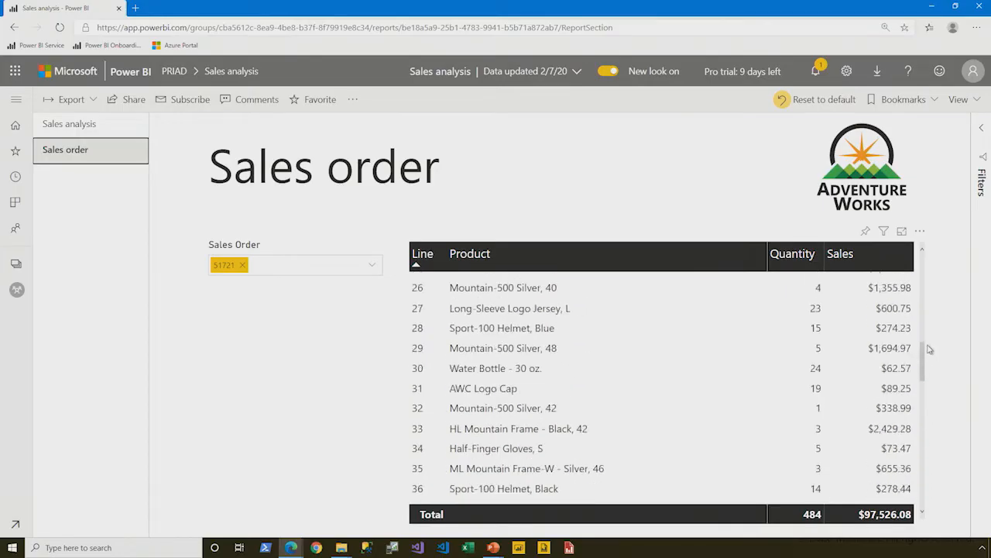
pyautogui.scroll(3)
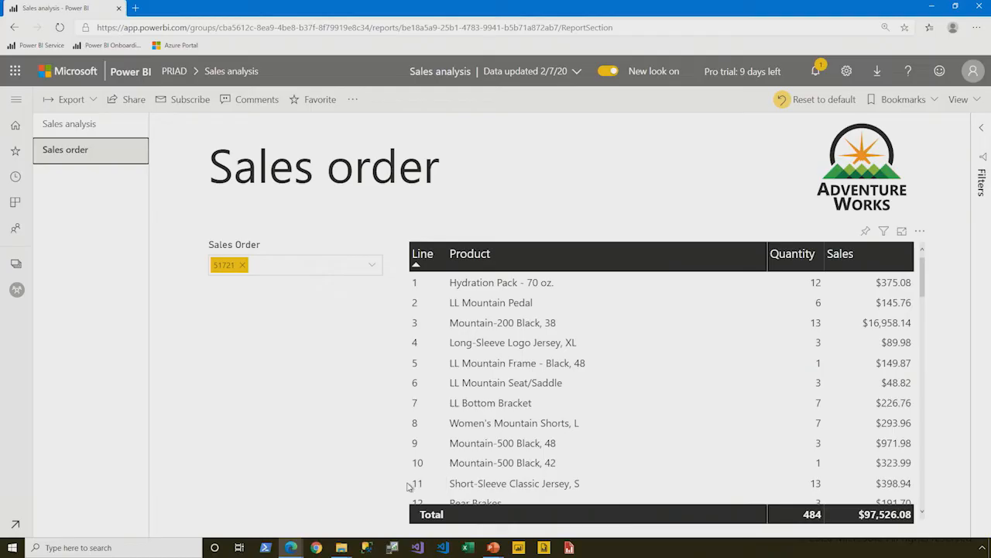
pyautogui.moveTo(96, 102)
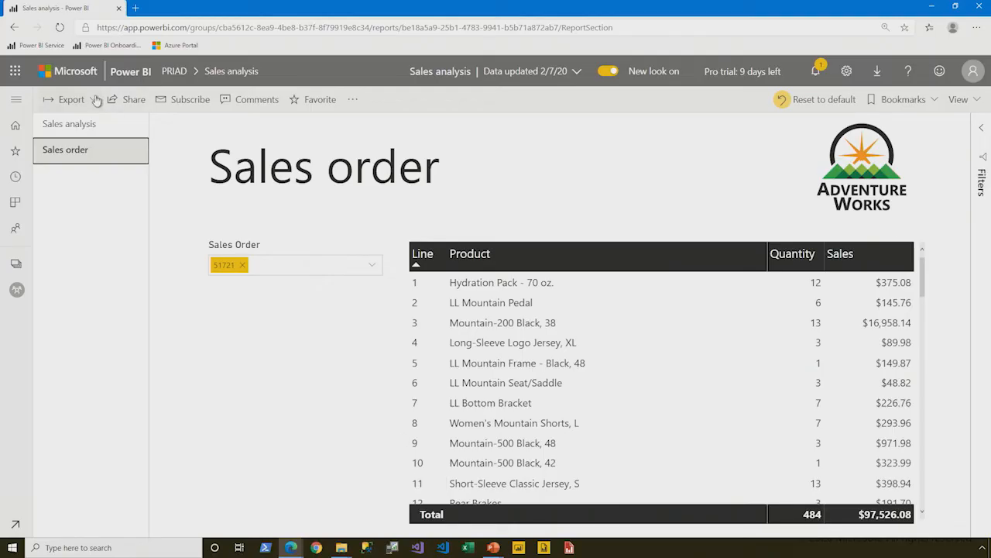
# Export the report to PDF with Current Values kept.
pyautogui.click(71, 99)
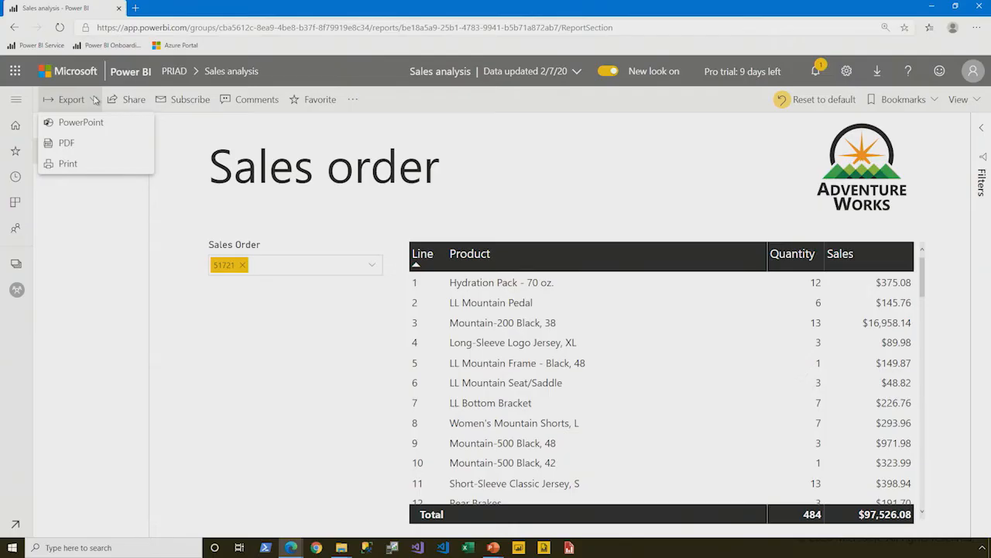
pyautogui.moveTo(108, 148)
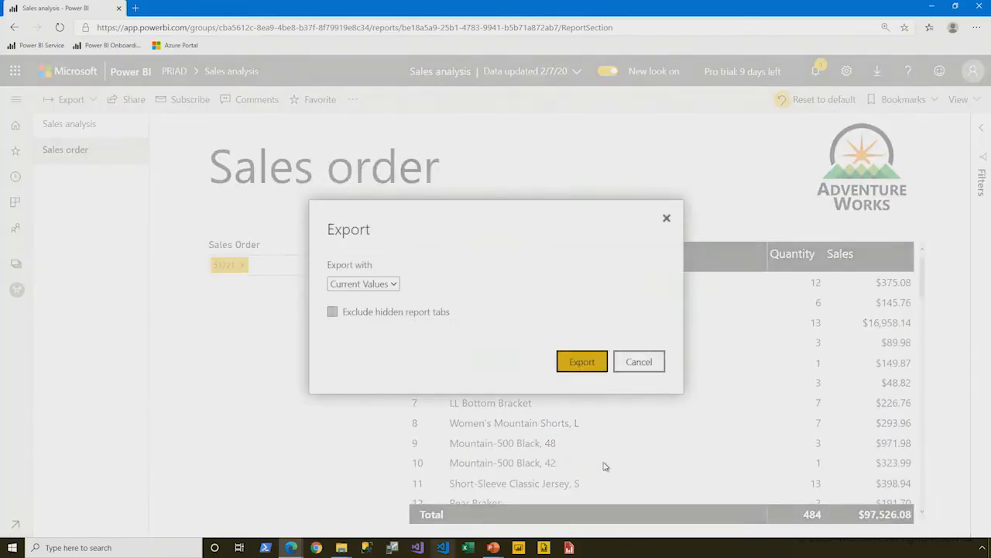
pyautogui.click(582, 361)
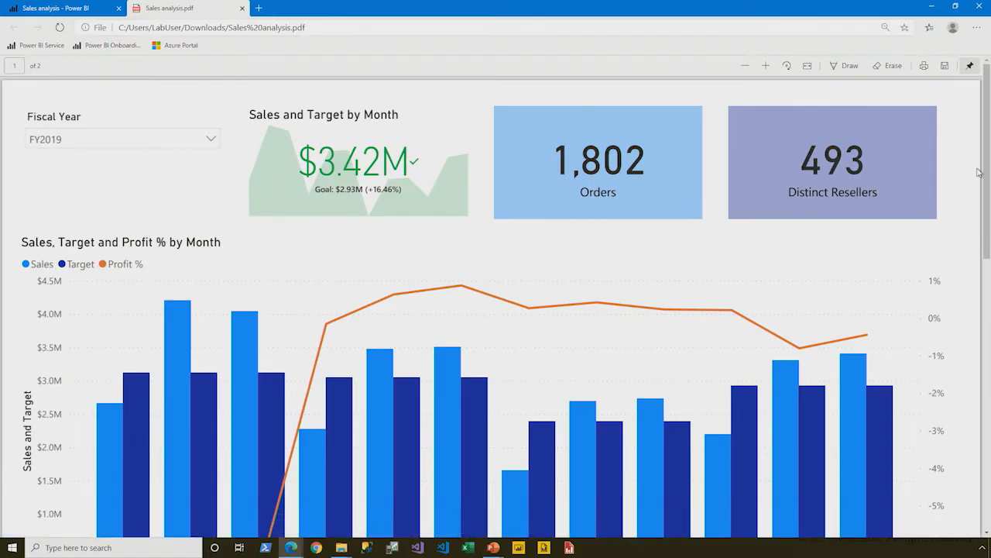
# Review Sales analysis.pdf to page 2, whose order table shows only eleven lines.
pyautogui.scroll(-3)
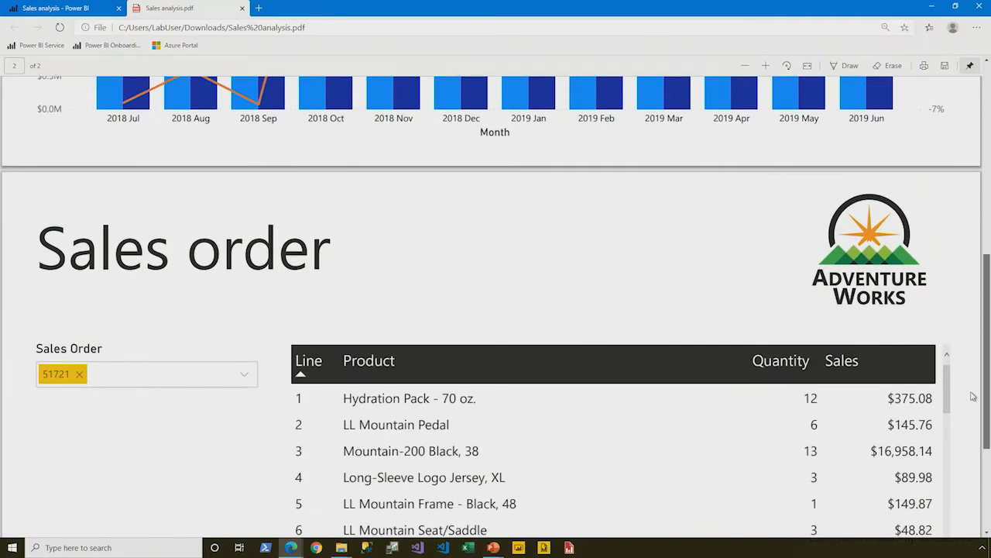
pyautogui.scroll(-3)
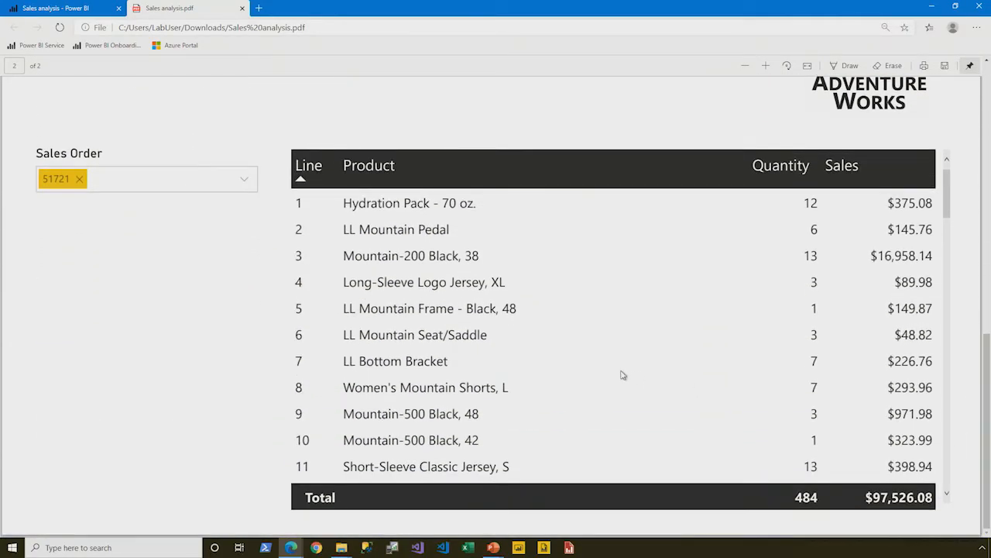
pyautogui.moveTo(592, 401)
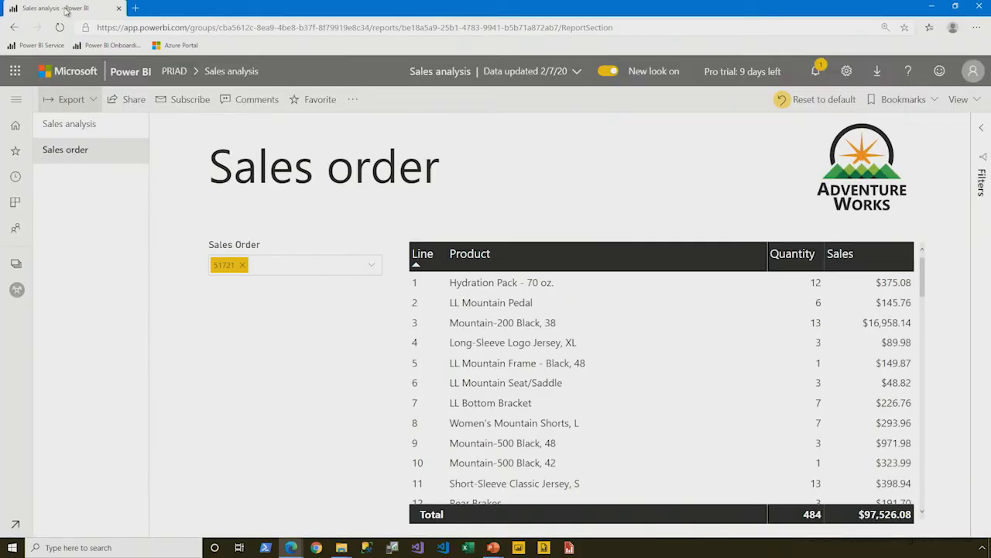
pyautogui.moveTo(174, 71)
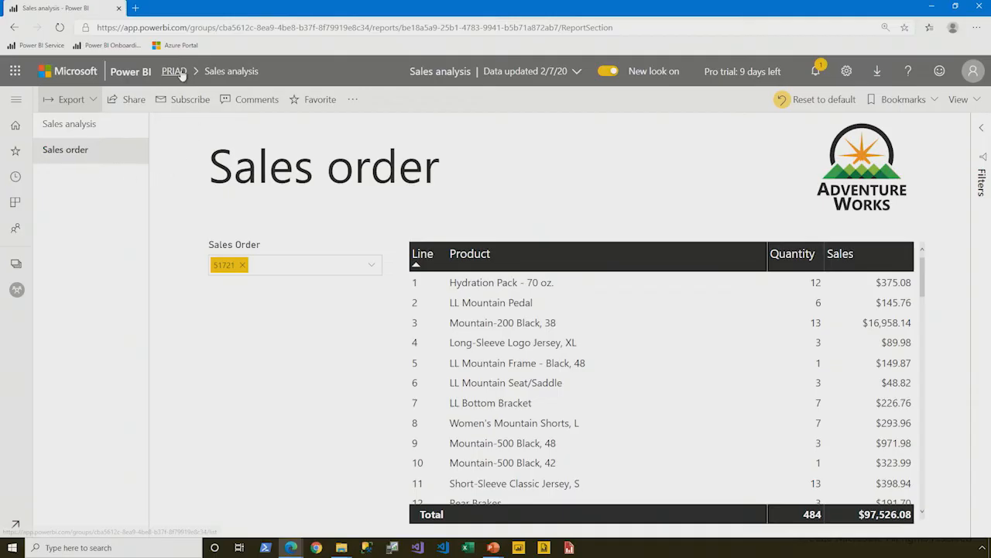
# From the PRIAD workspace, open the Sales order paginated report for order 51721.
pyautogui.click(174, 71)
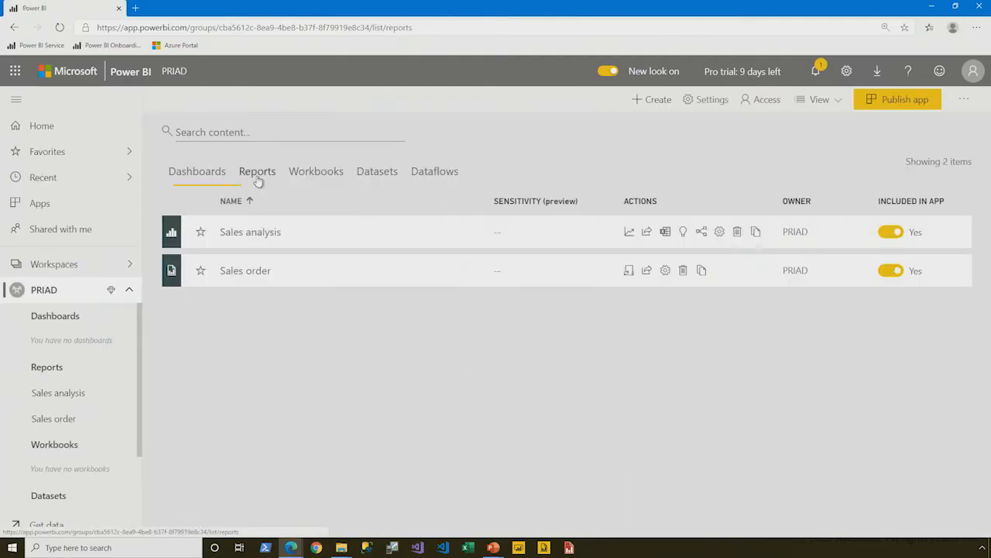
pyautogui.moveTo(261, 273)
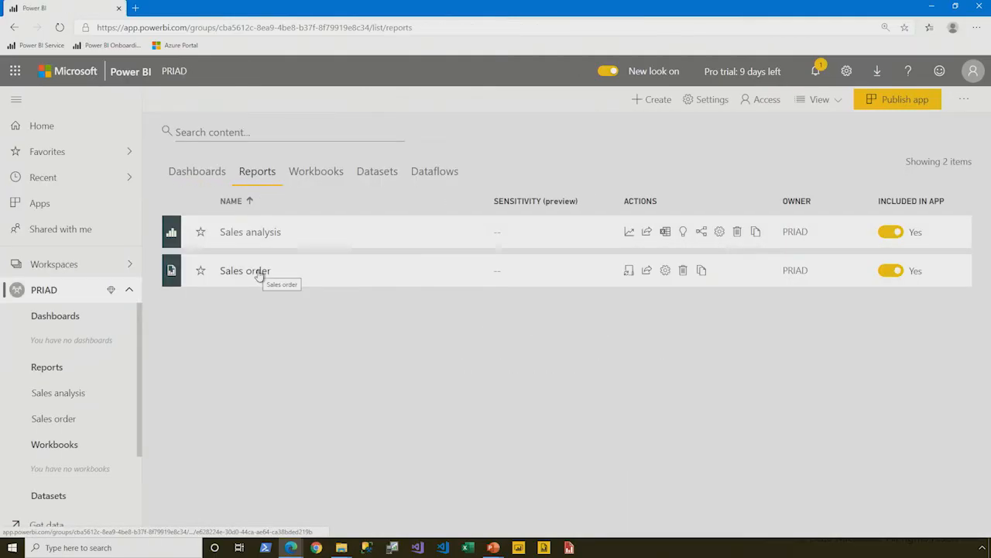
pyautogui.click(244, 270)
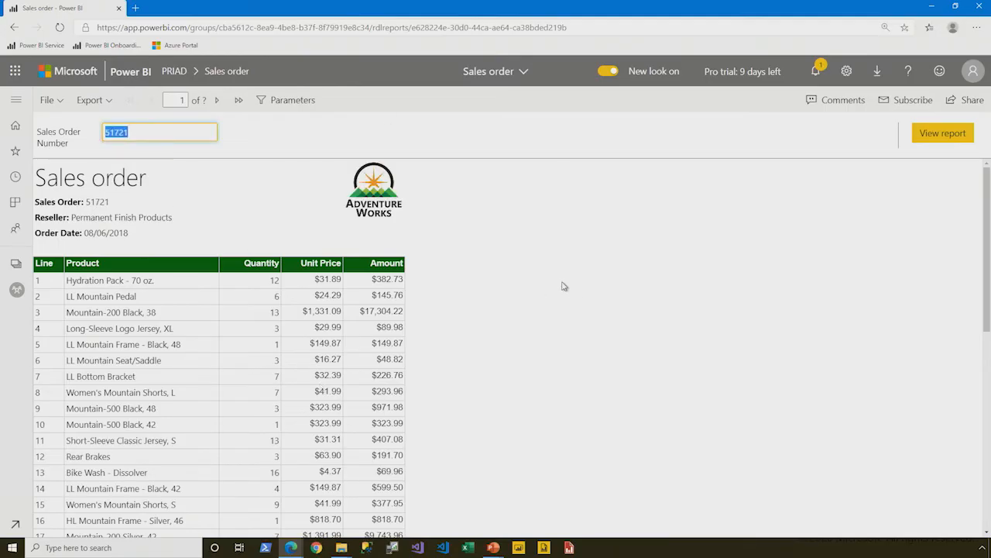
# Page the paginated report to page 2, ending at line 72 with 484 units and $98,094.78.
pyautogui.scroll(-3)
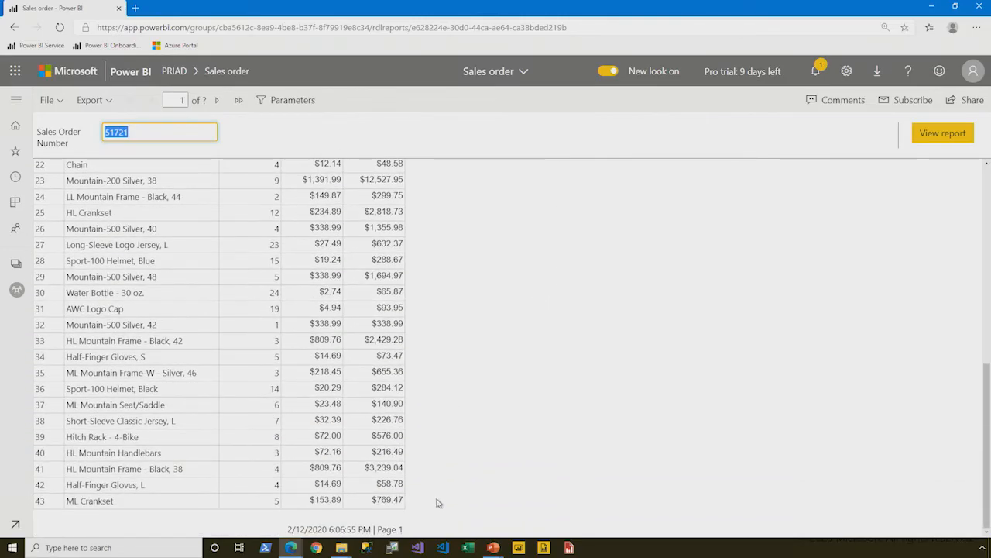
pyautogui.moveTo(204, 176)
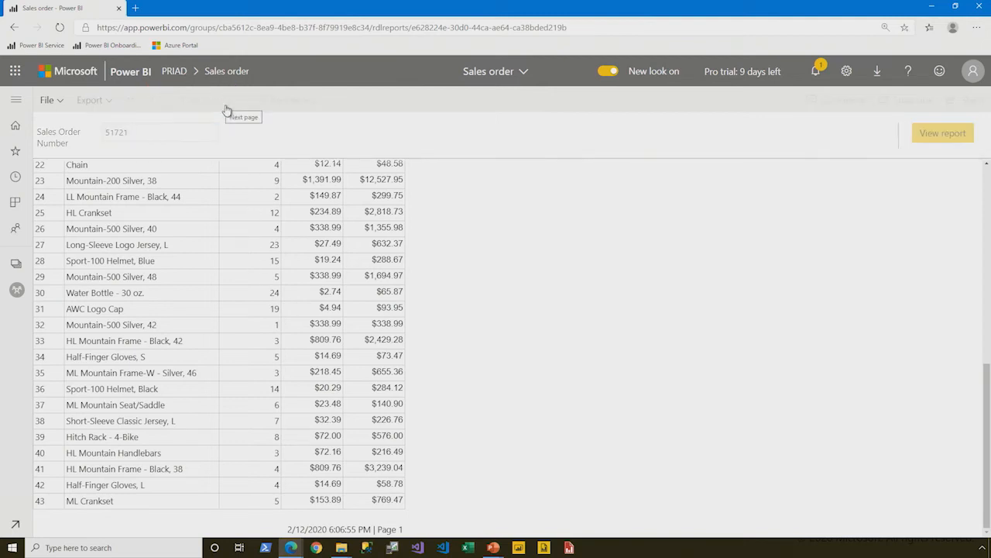
pyautogui.click(228, 99)
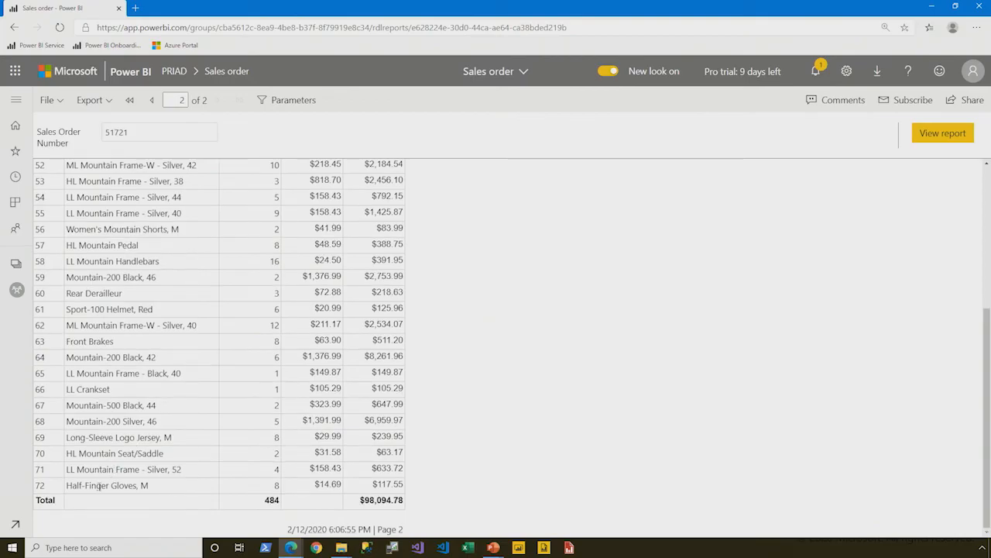
# Export the paginated report to Sales order.pdf and open the downloaded file.
pyautogui.click(89, 99)
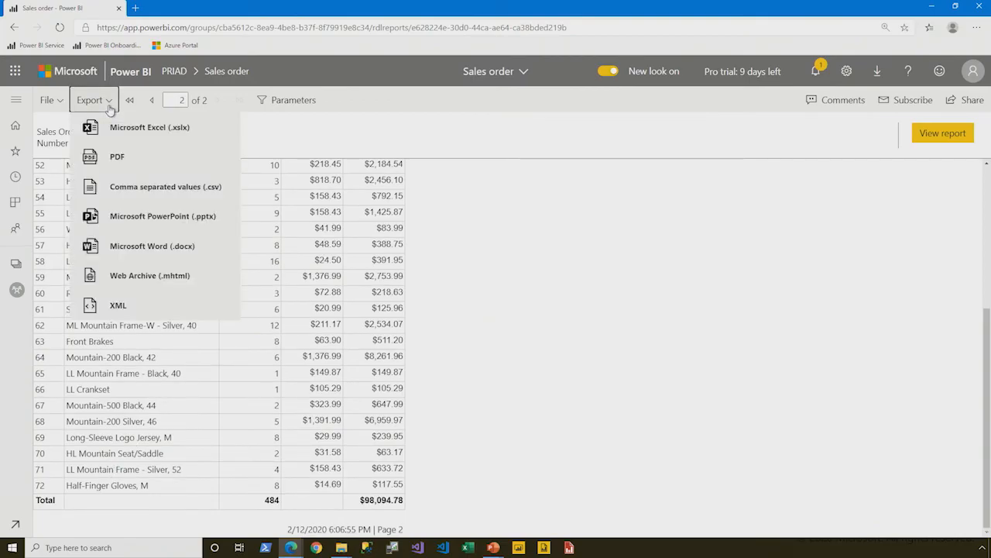
pyautogui.click(117, 155)
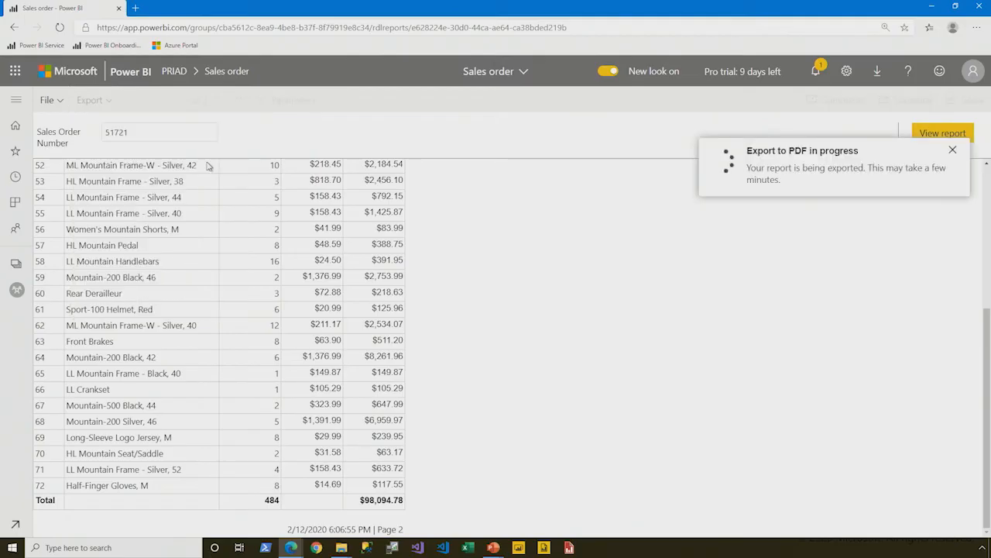
pyautogui.moveTo(622, 321)
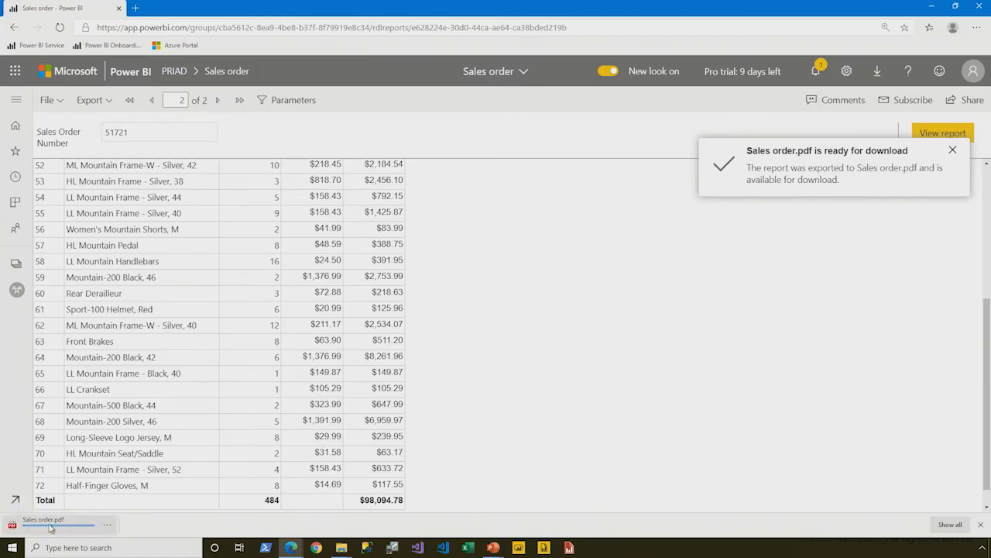
pyautogui.click(50, 524)
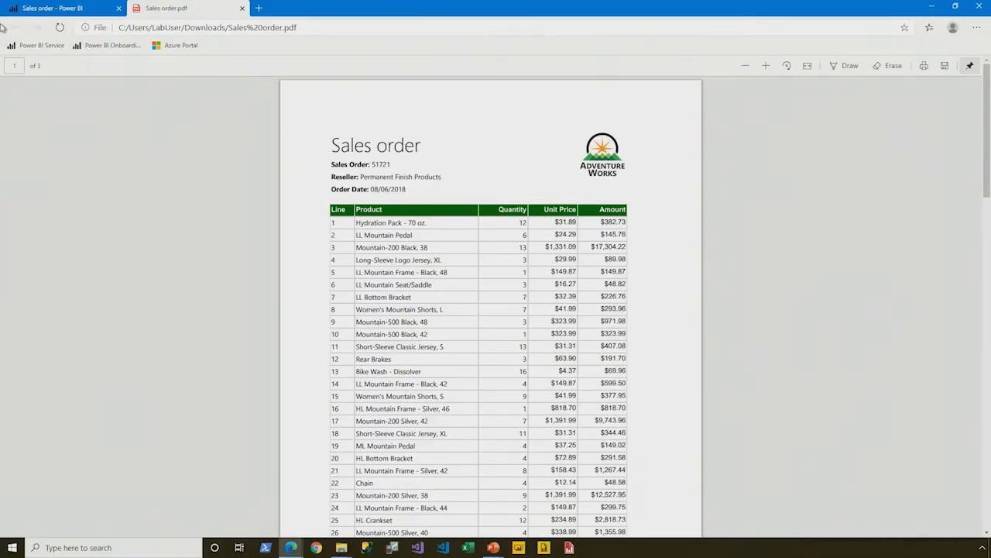
# Review Sales order.pdf to page 3, ending at line 72 with 484 units and $98,094.78.
pyautogui.scroll(-3)
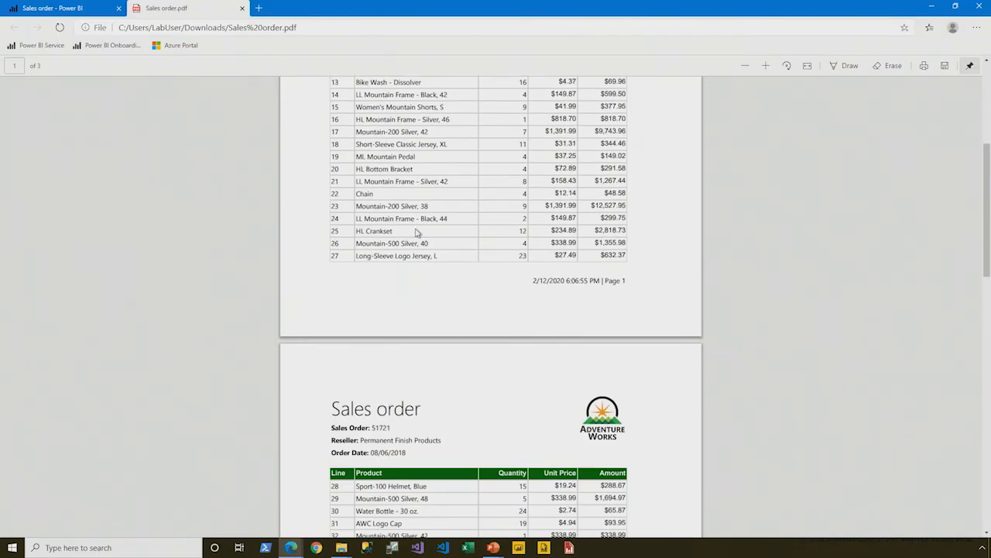
pyautogui.scroll(-3)
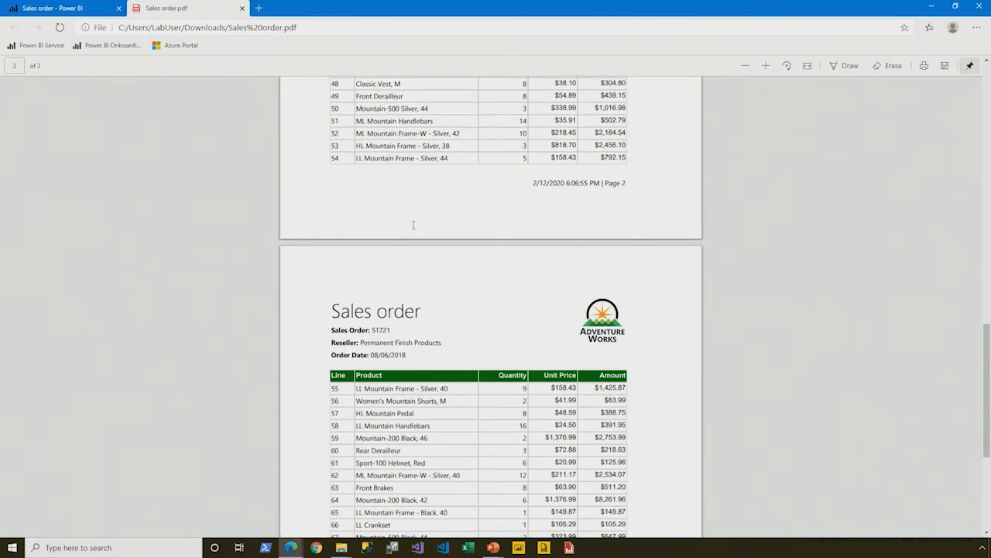
pyautogui.scroll(-3)
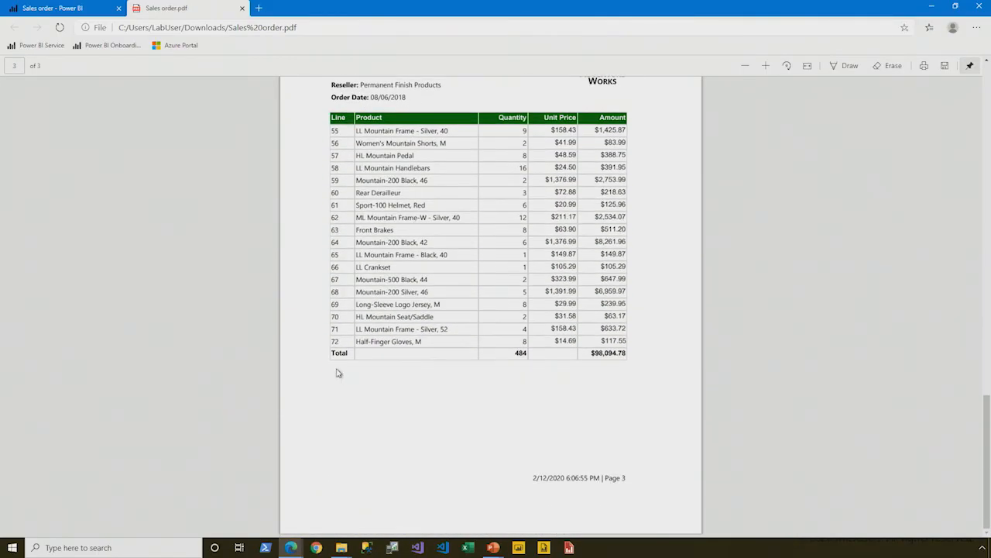